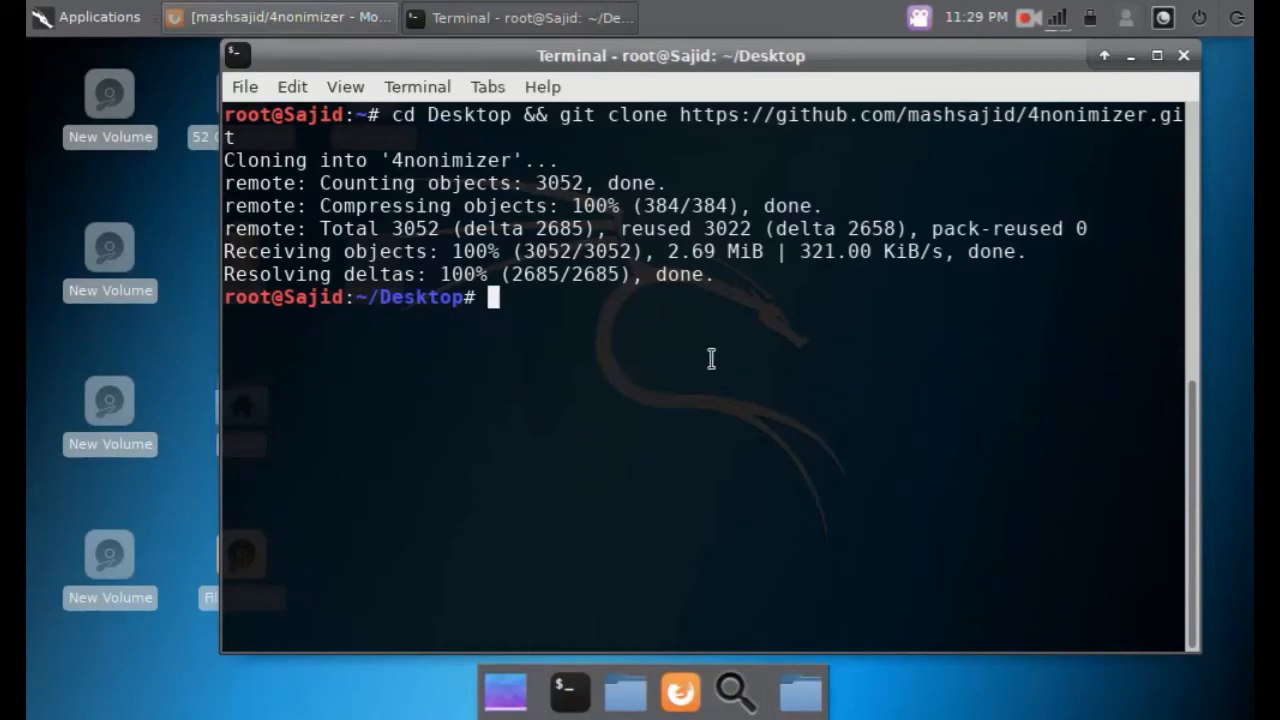
mouse_move(611, 363)
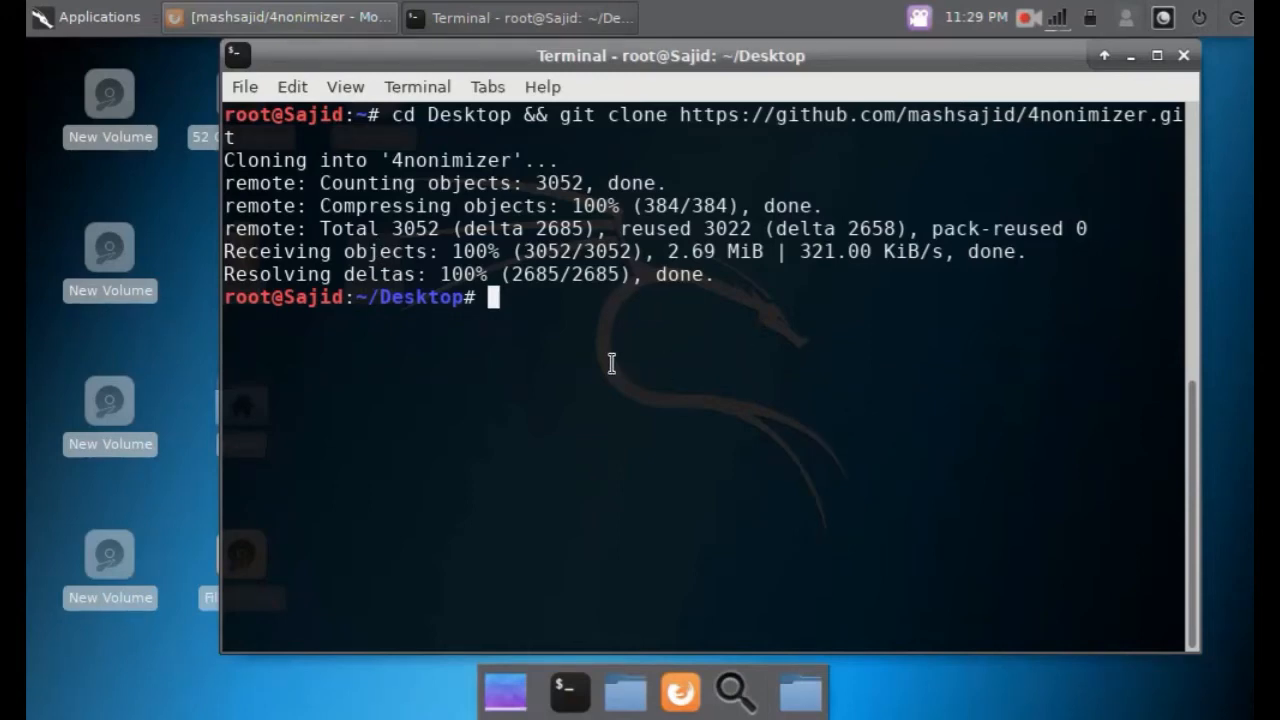
mouse_move(784, 373)
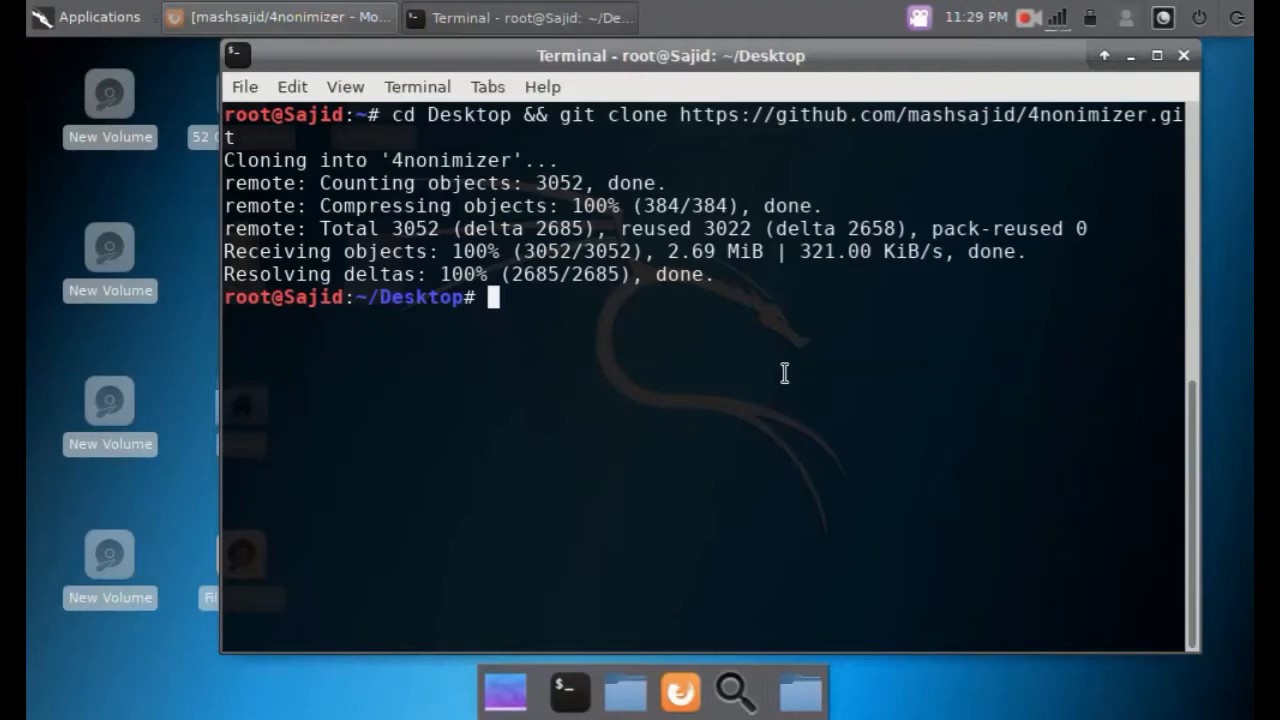
mouse_move(895, 362)
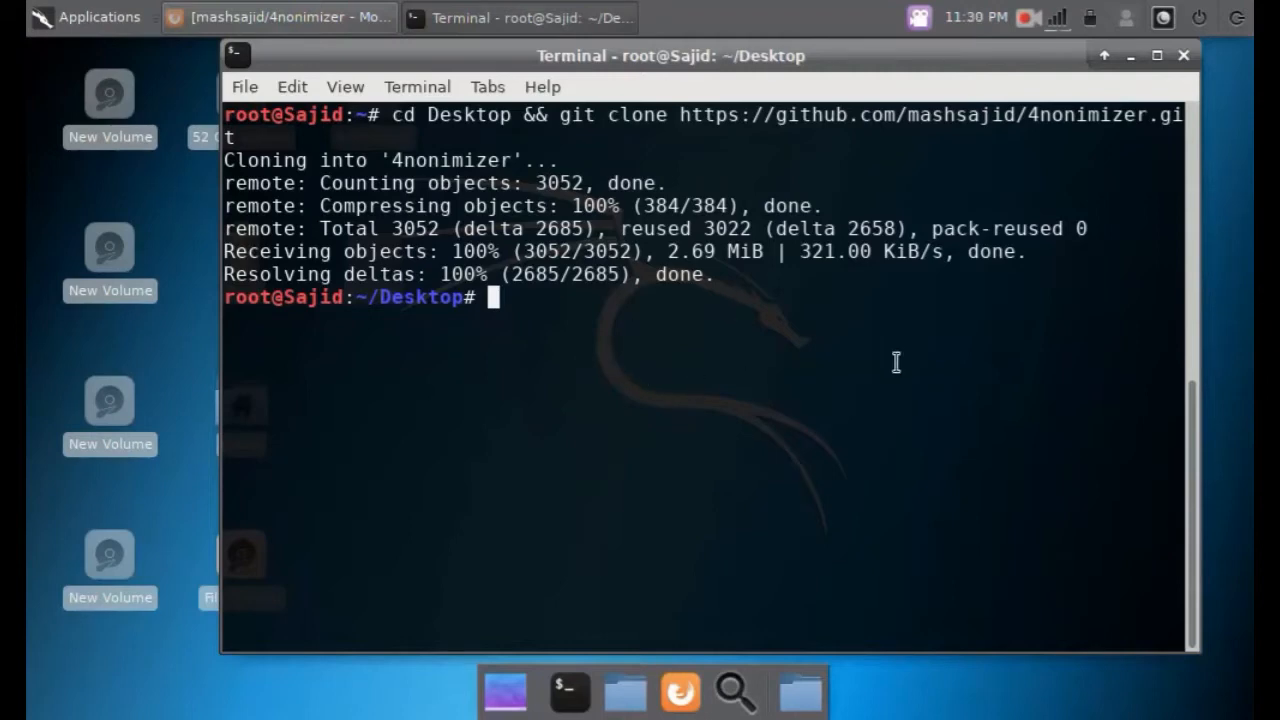
mouse_move(399, 160)
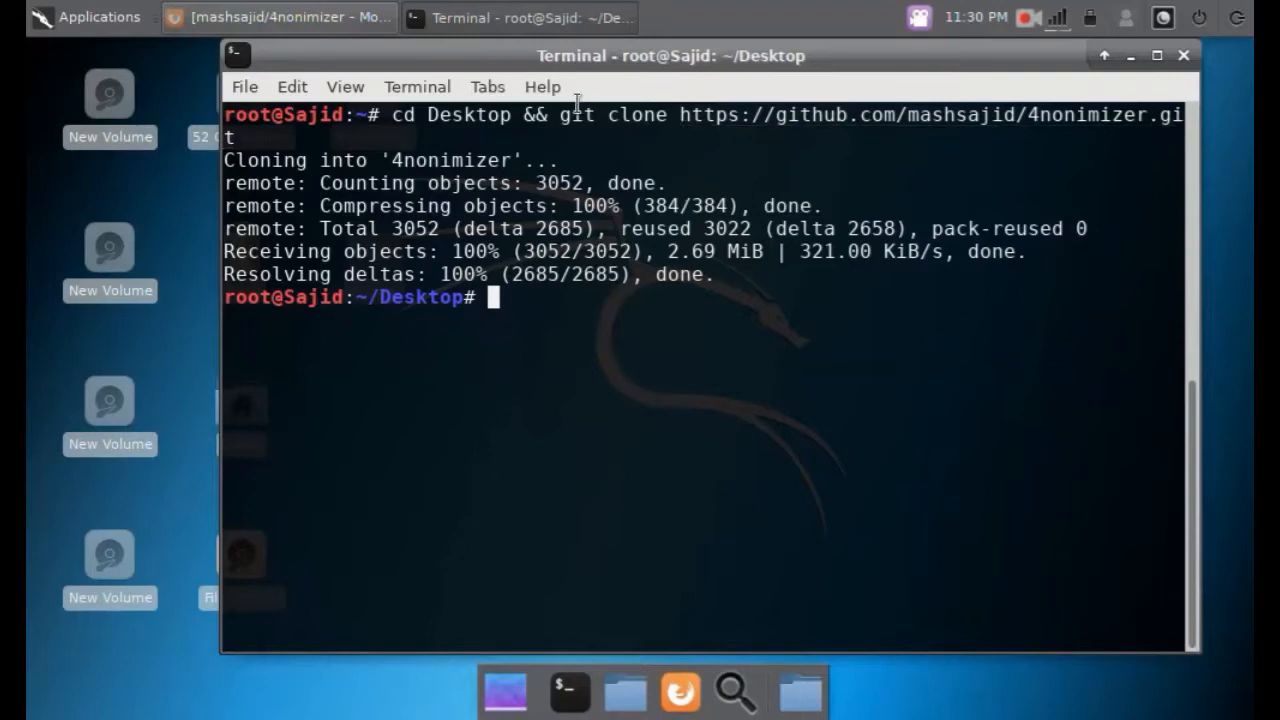
Recursively set 777 permissions on the 4nonimizer folder with chmod -R 777.
left_click_drag(670, 55, 722, 222)
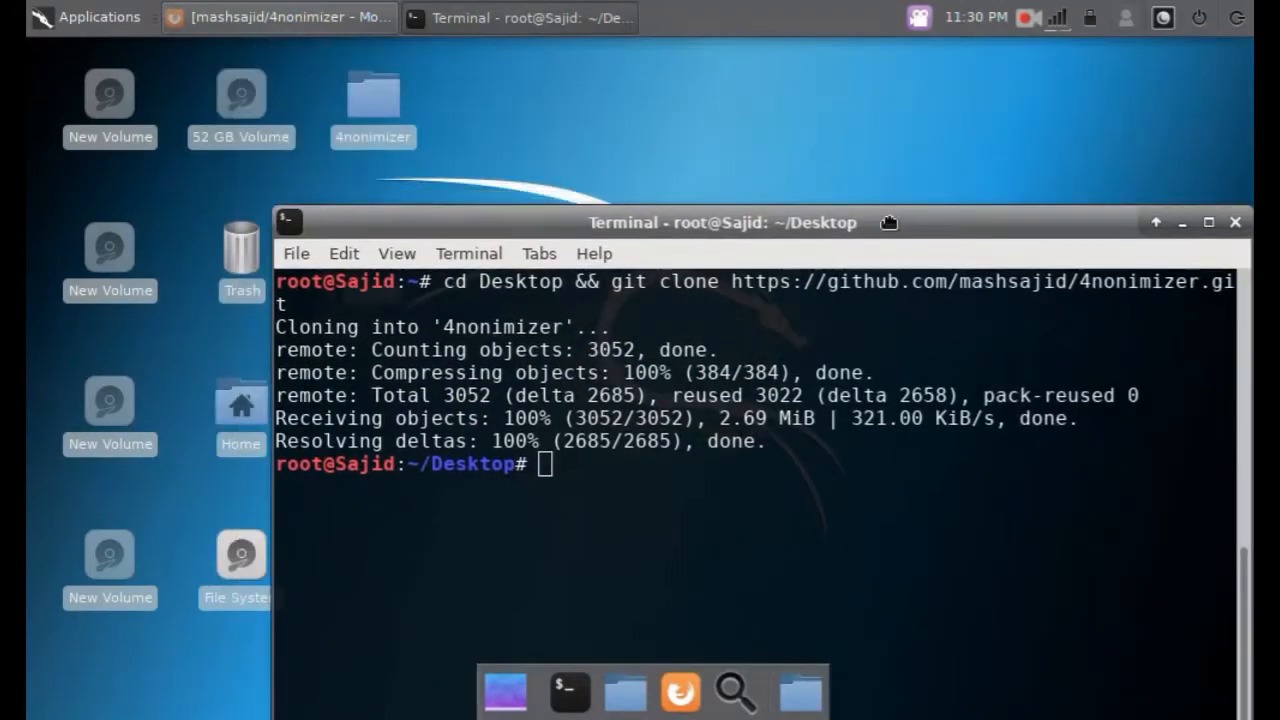
left_click_drag(720, 222, 720, 85)
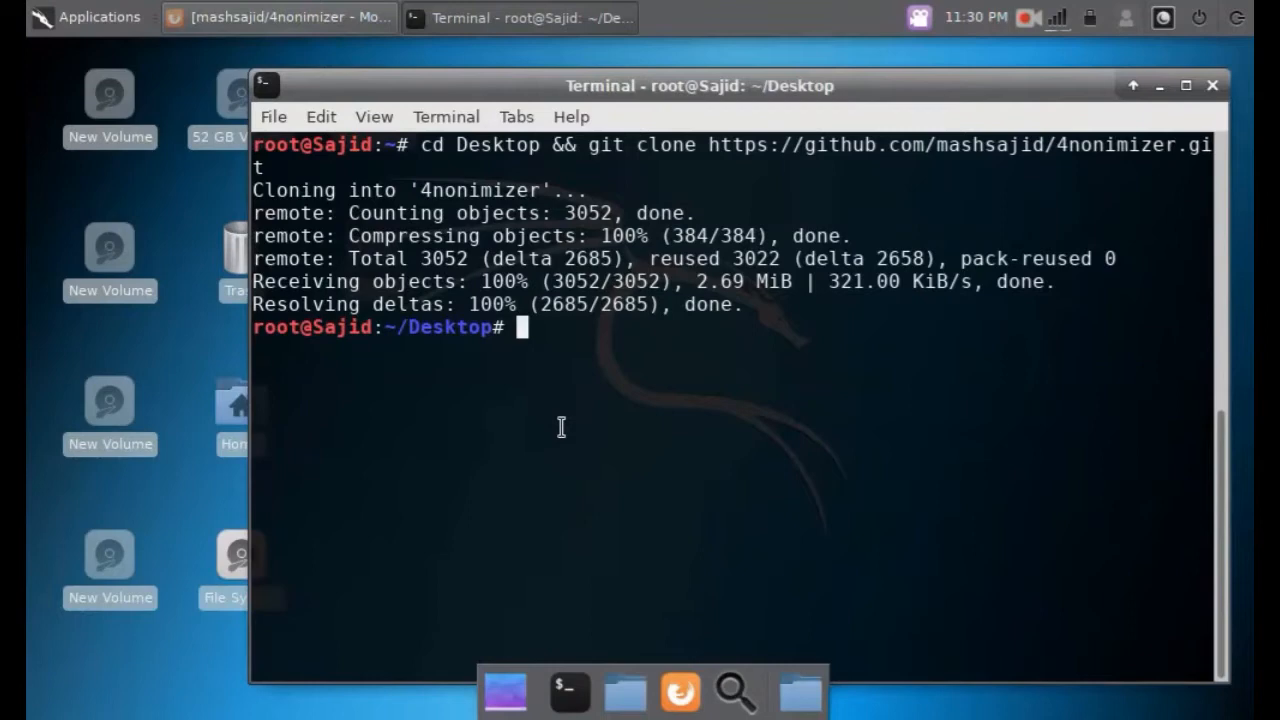
type("ch")
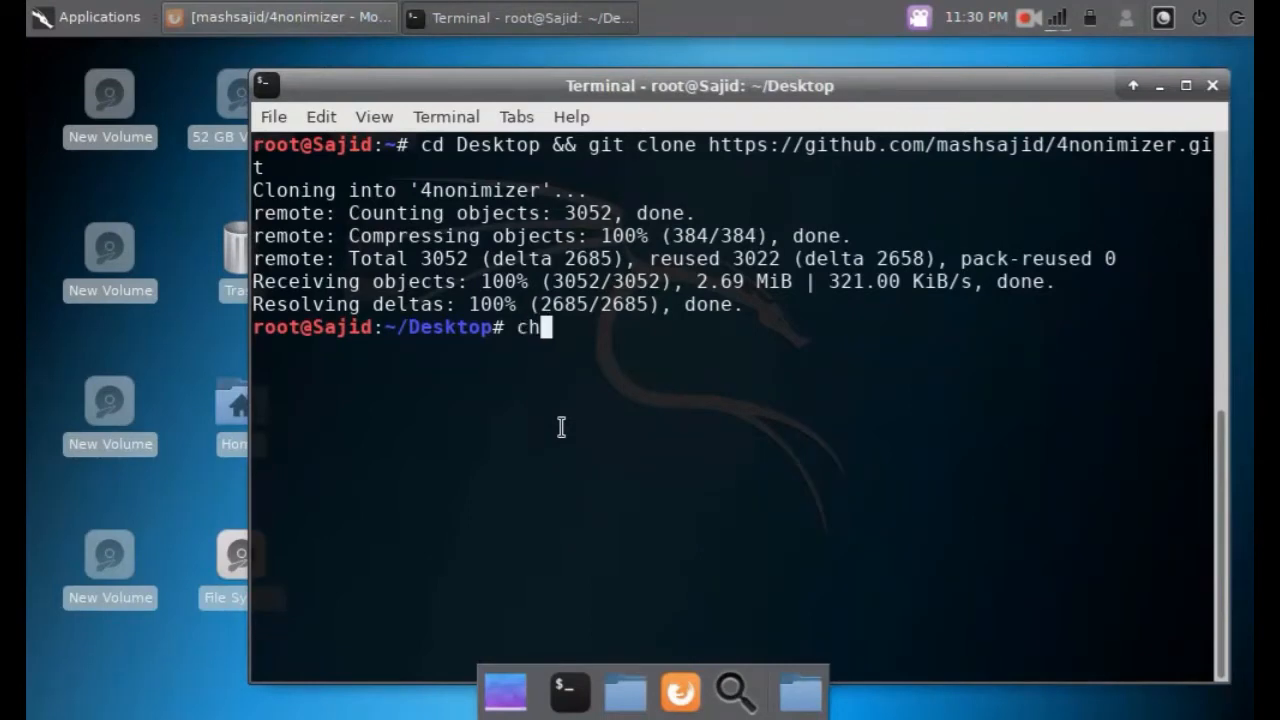
type("mod -")
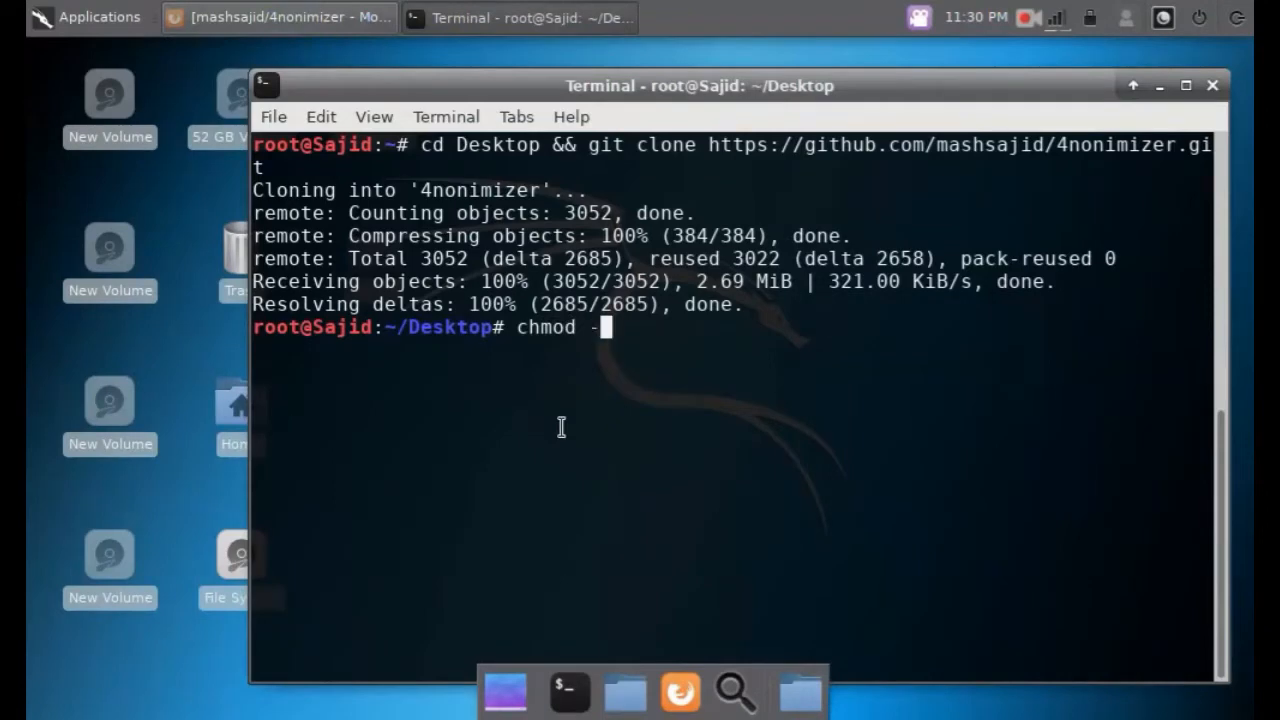
type("R 777")
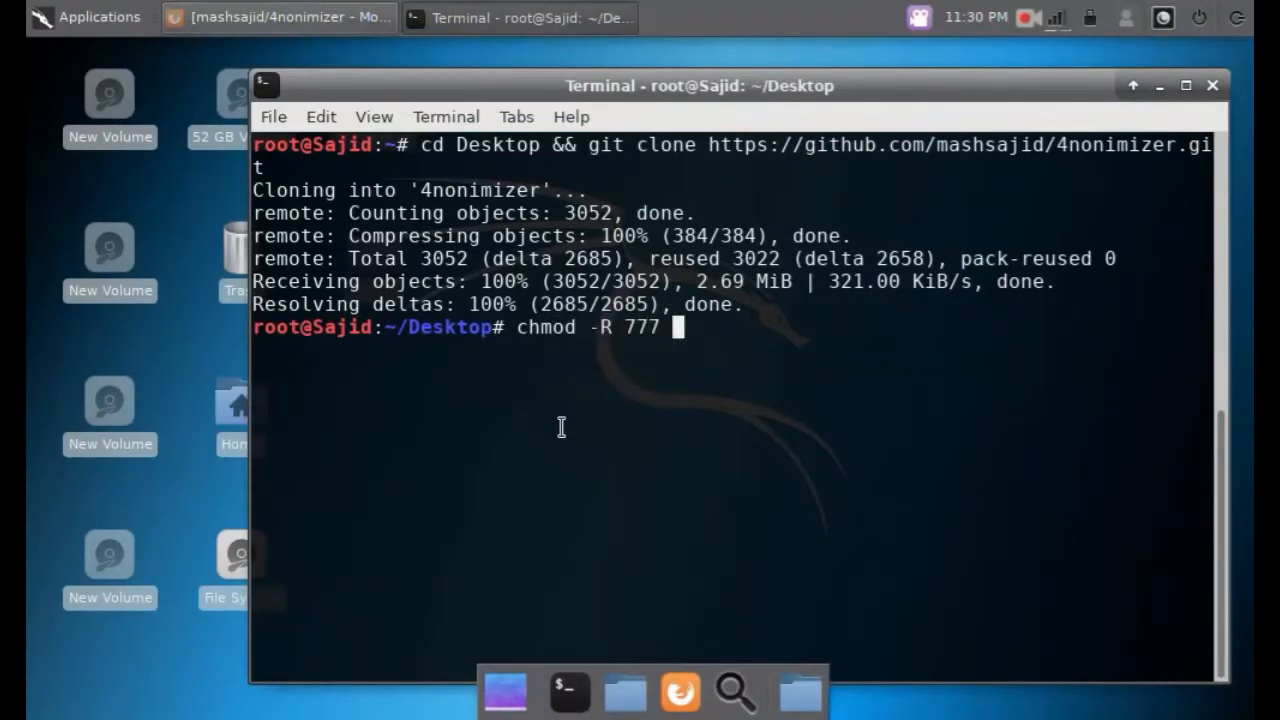
type("4noni")
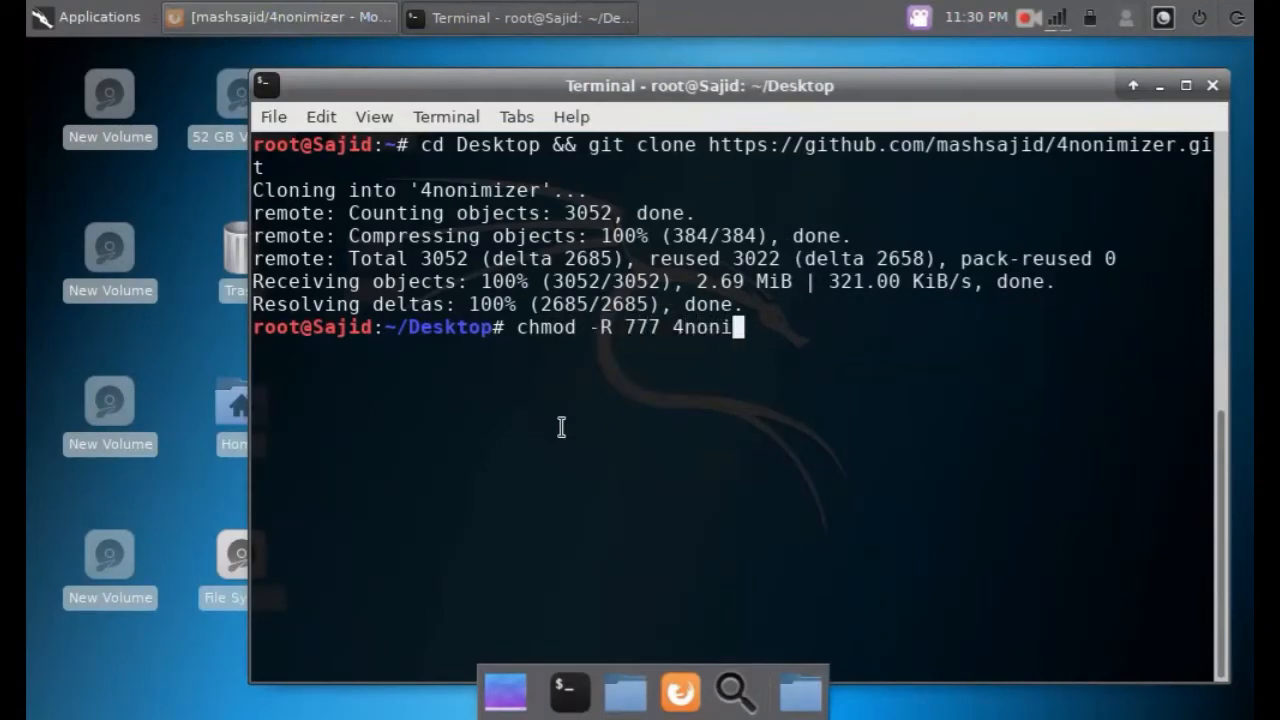
key("Return")
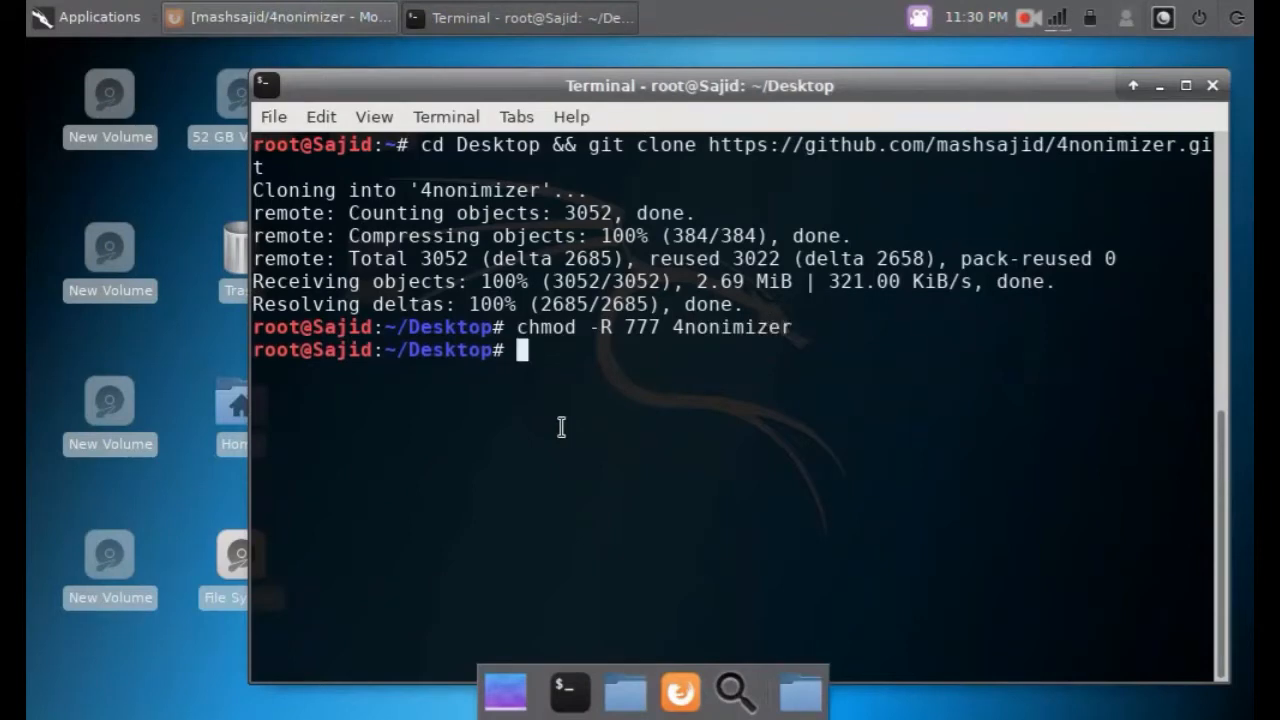
type("cd")
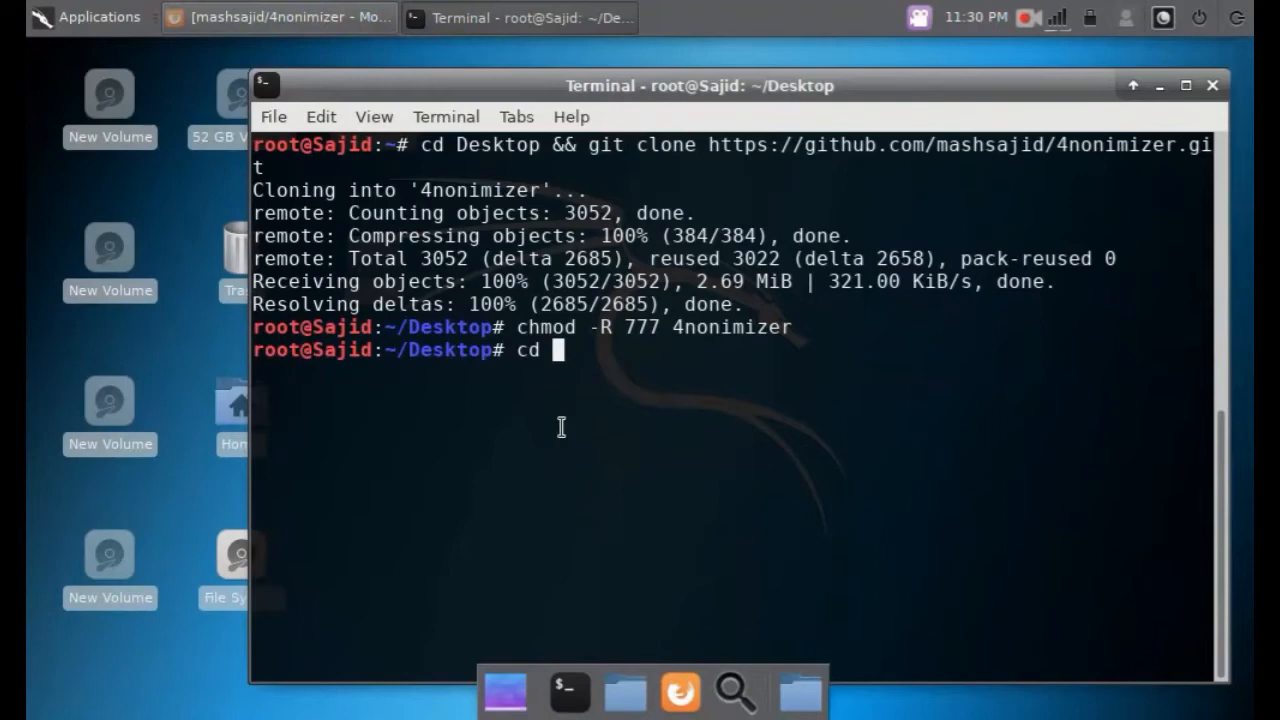
Change into the 4nonimizer folder containing its scripts and vpnbook profiles.
type("4nonimi")
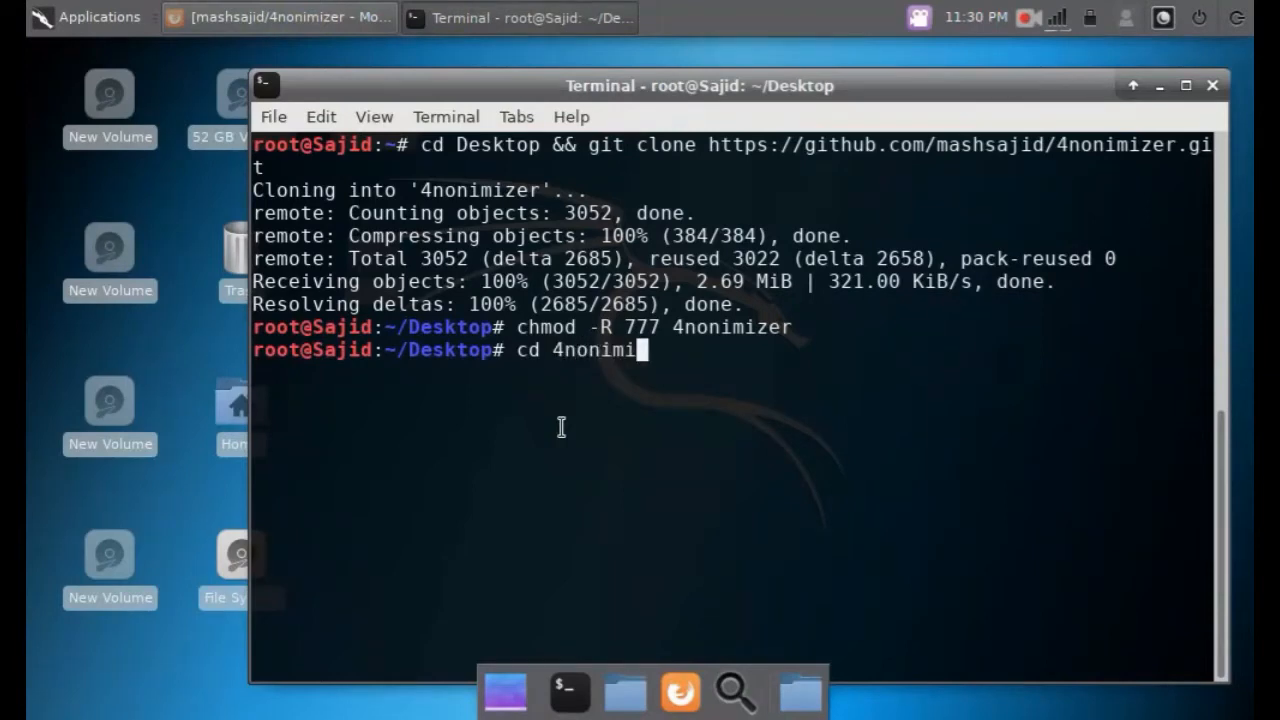
key("Return")
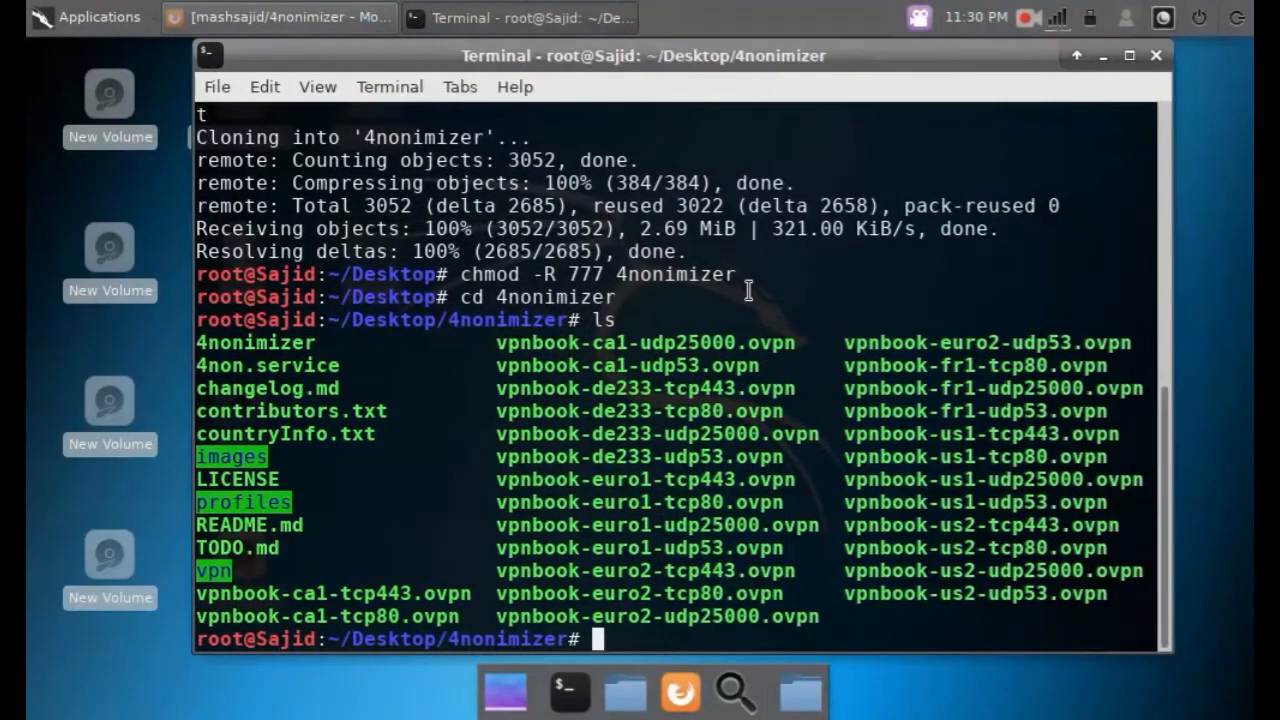
Run ./4nonimizer install and let the installer finish.
type("./4nonimizer inst")
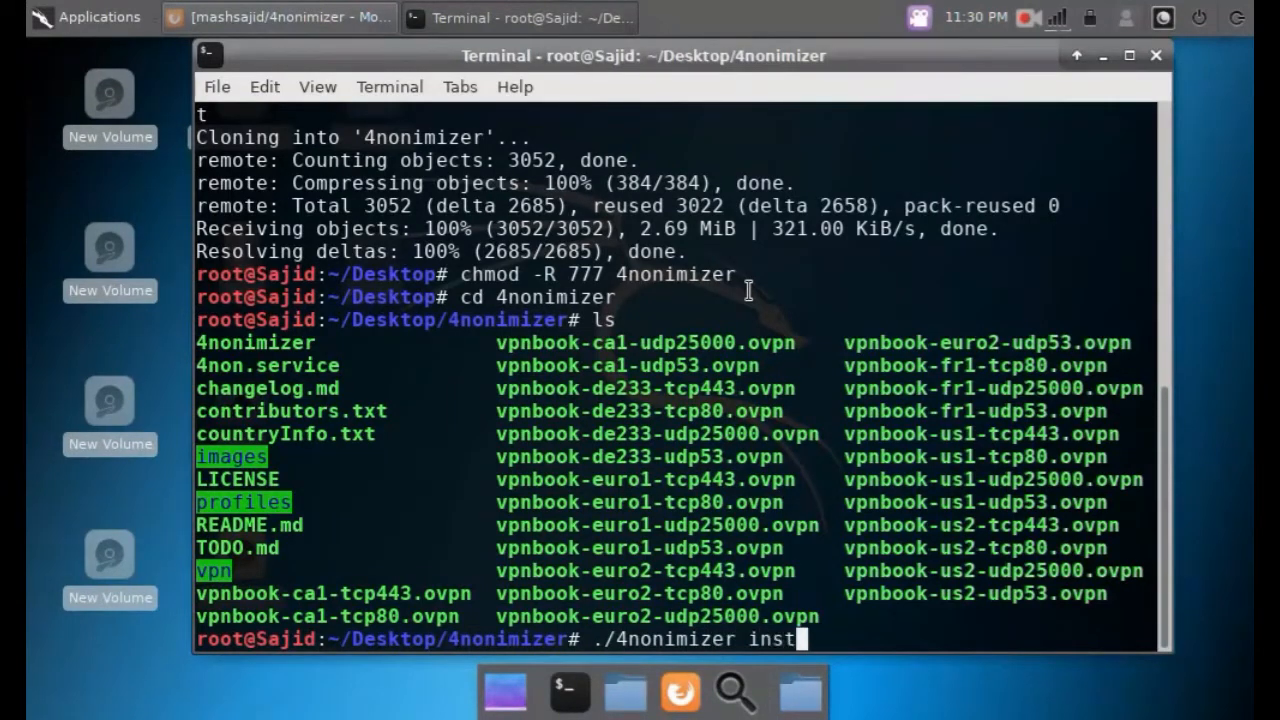
key("Return")
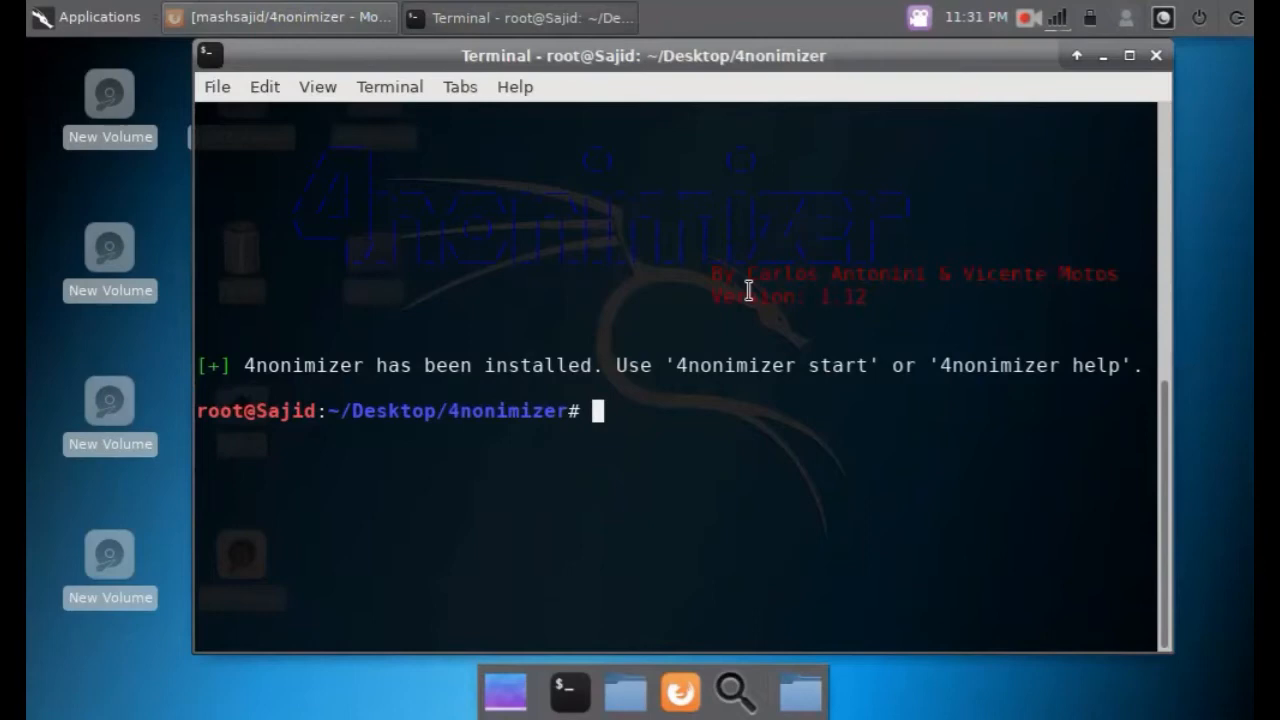
Run 4nonimizer start to connect via vpnbook with French IP 37.187.158.97.
type("4")
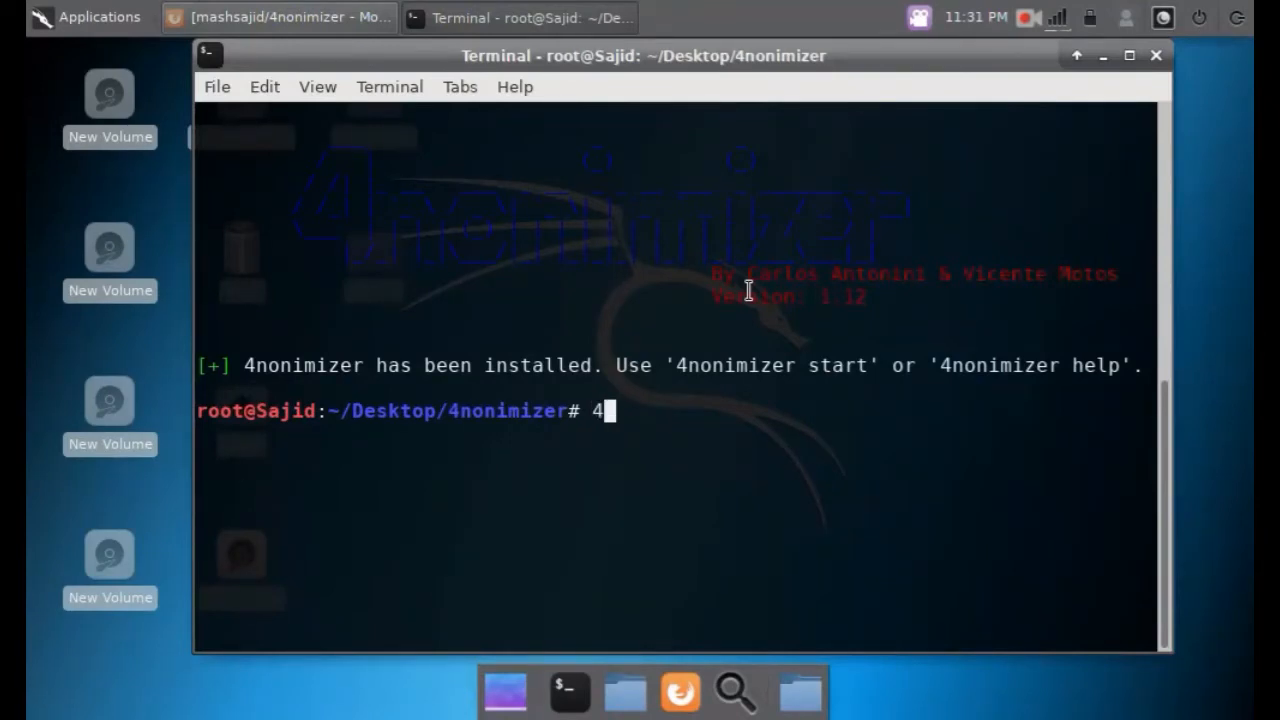
type("nonimi")
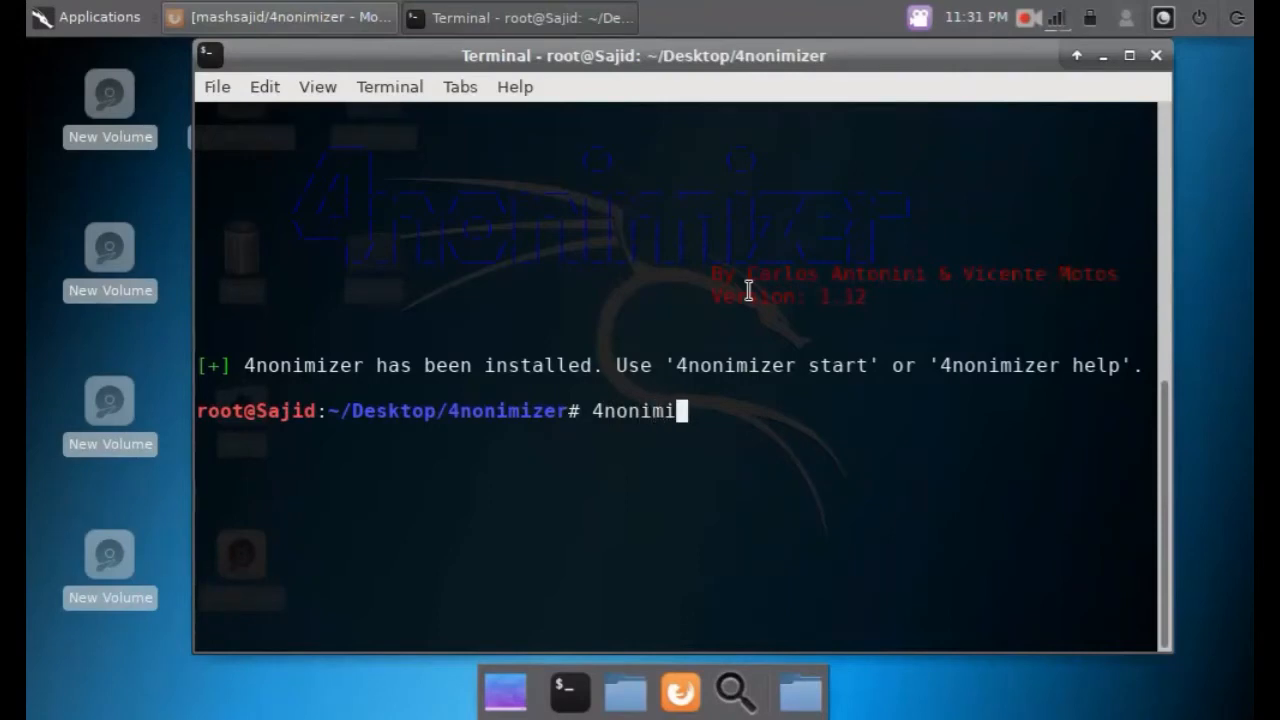
type("zer start")
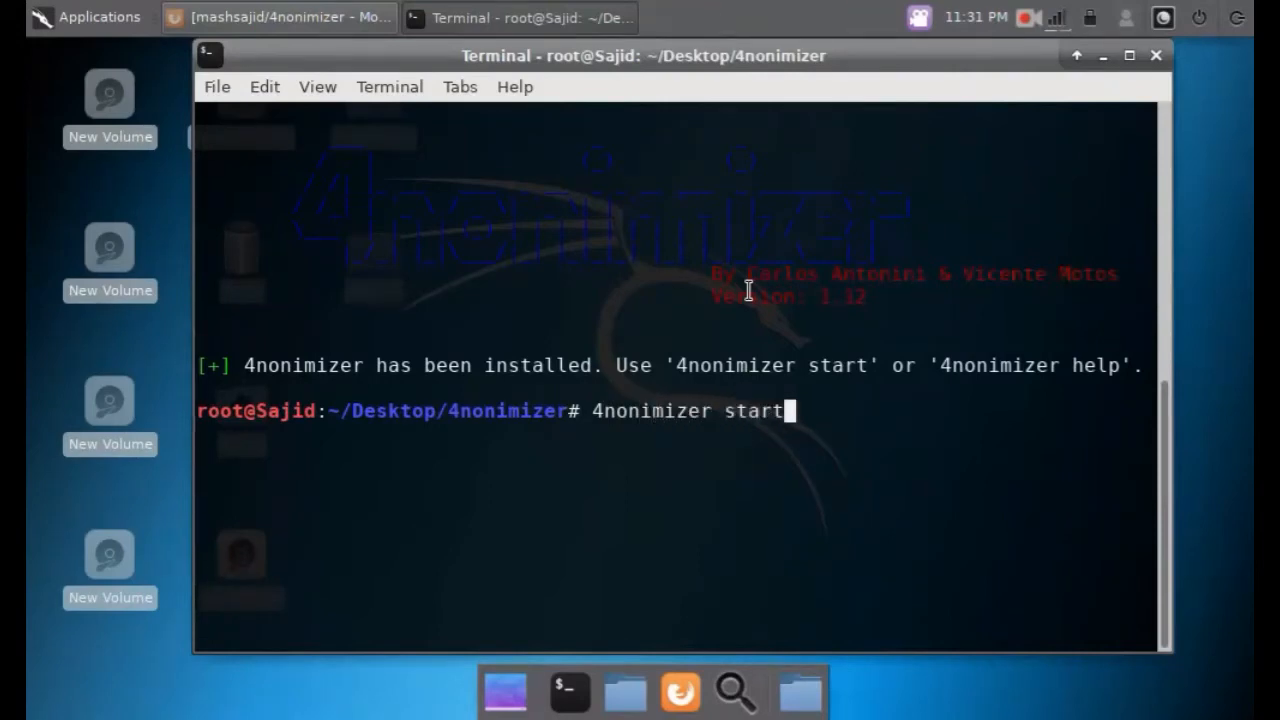
key("Return")
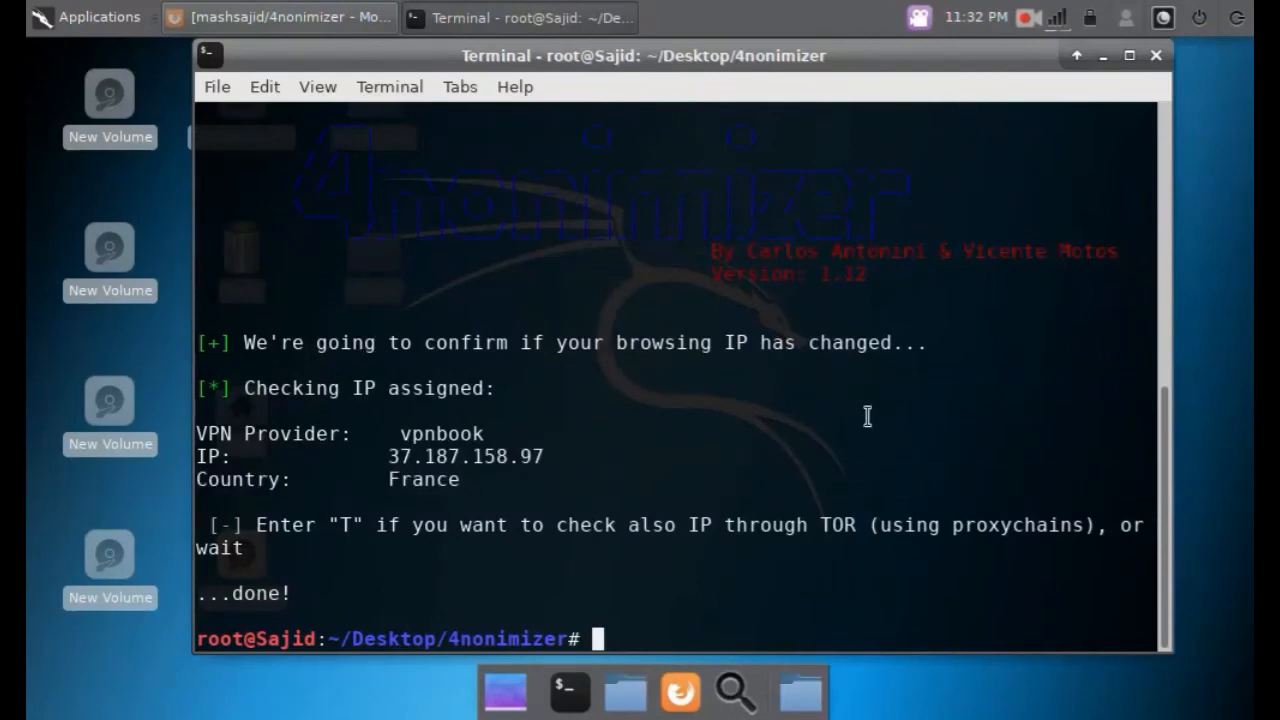
mouse_move(595, 447)
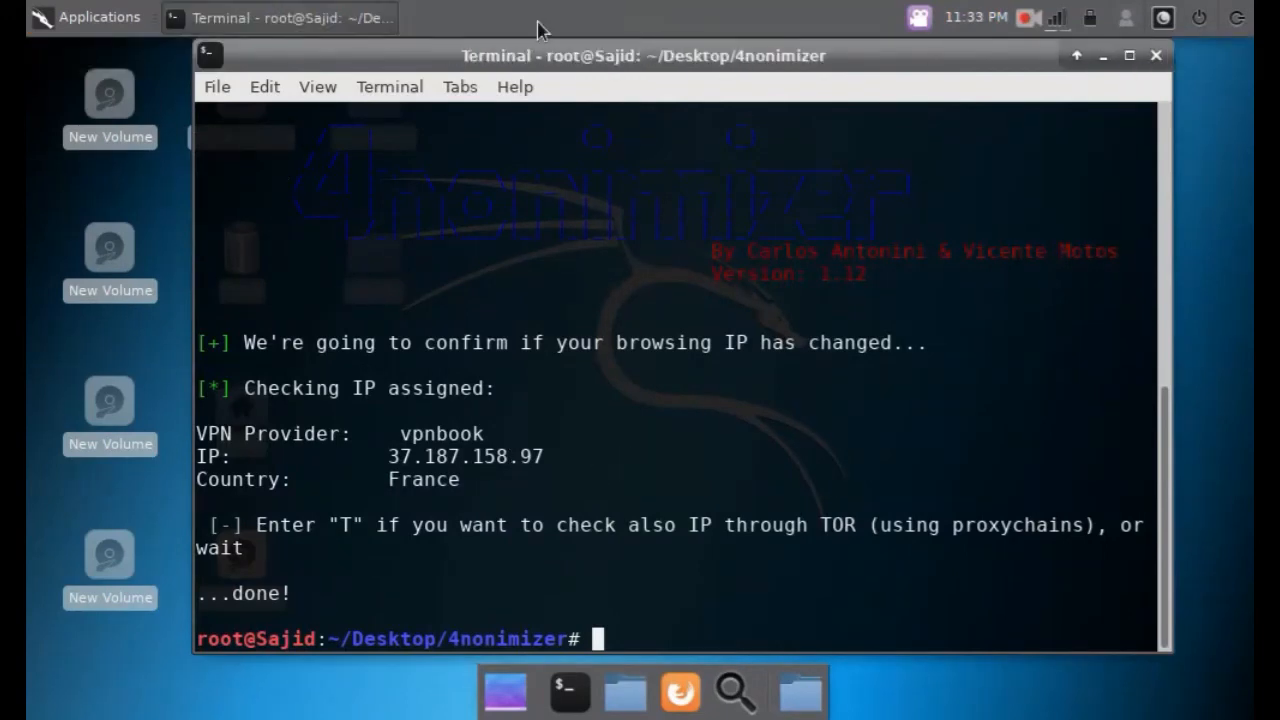
mouse_move(752, 415)
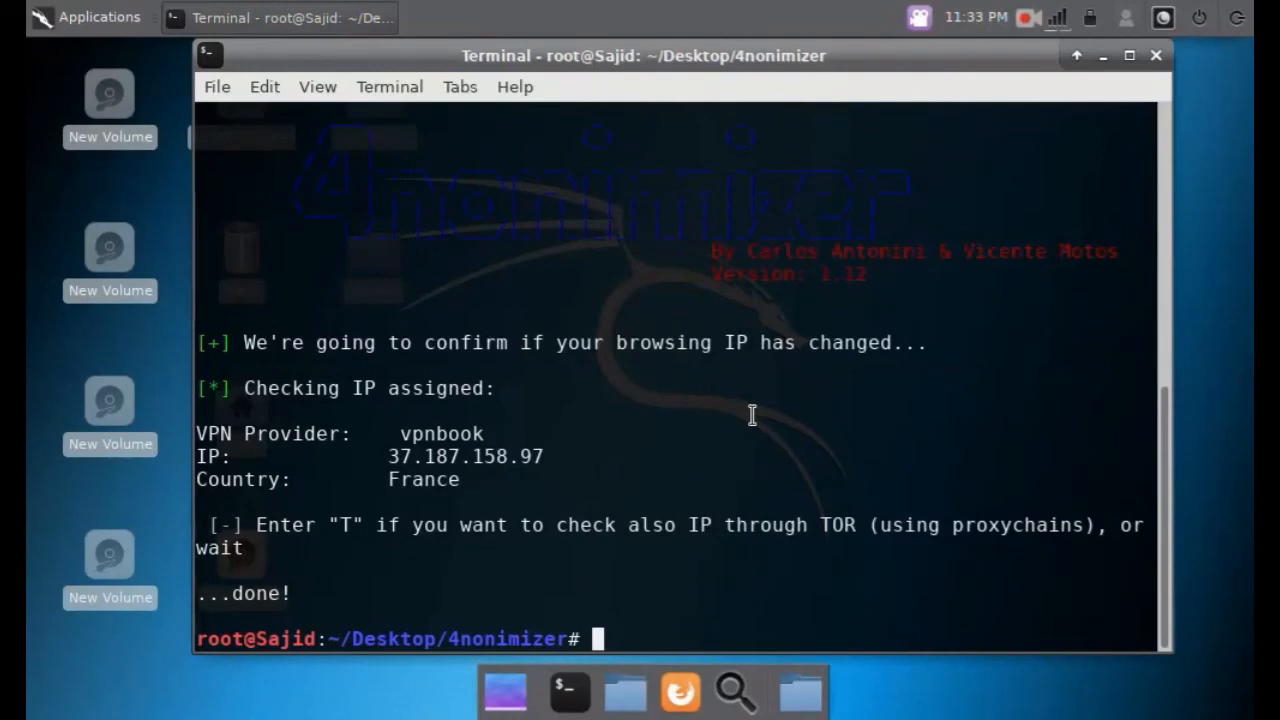
Run 4nonimizer stop to shut down the tunnel interfaces.
type("4non")
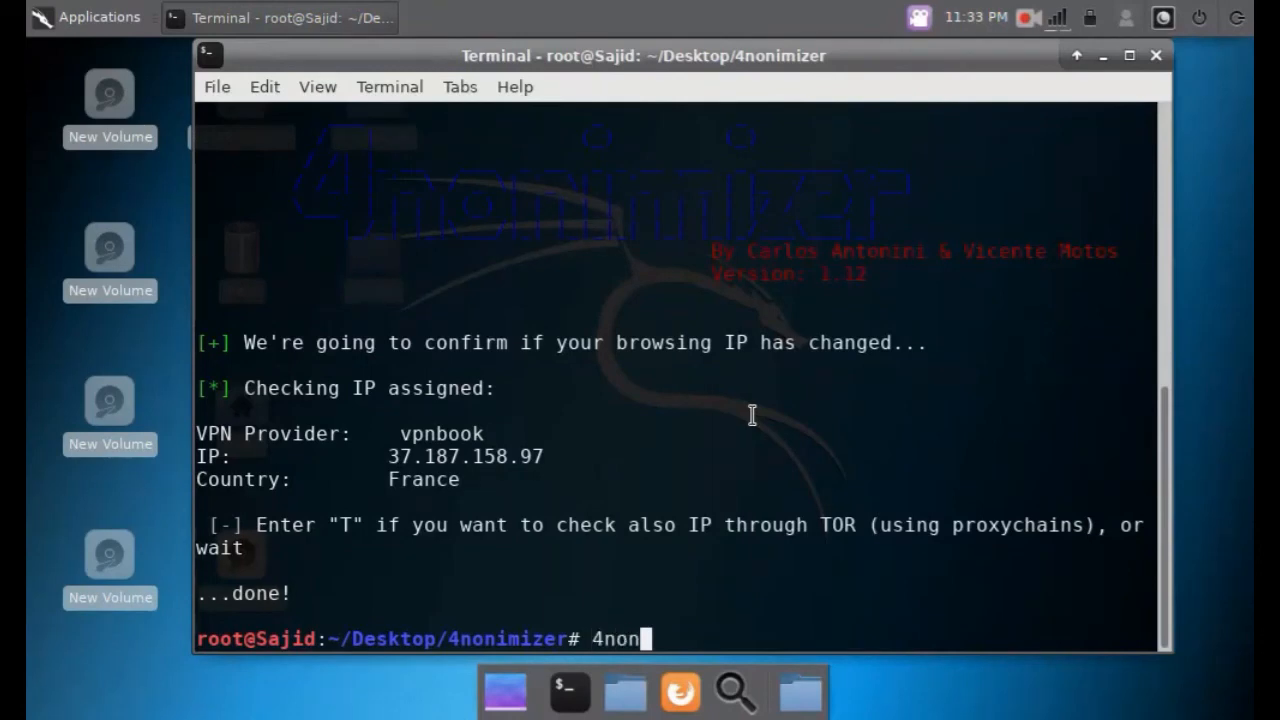
type("imizer")
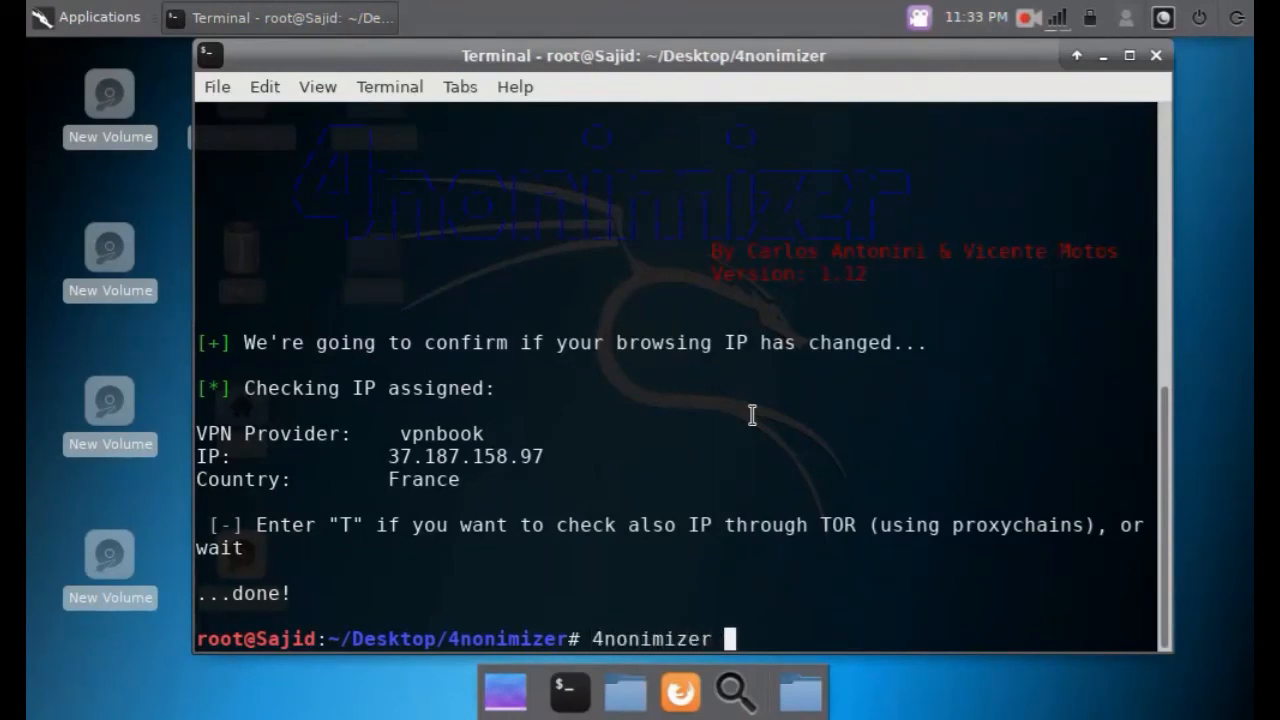
key("Return")
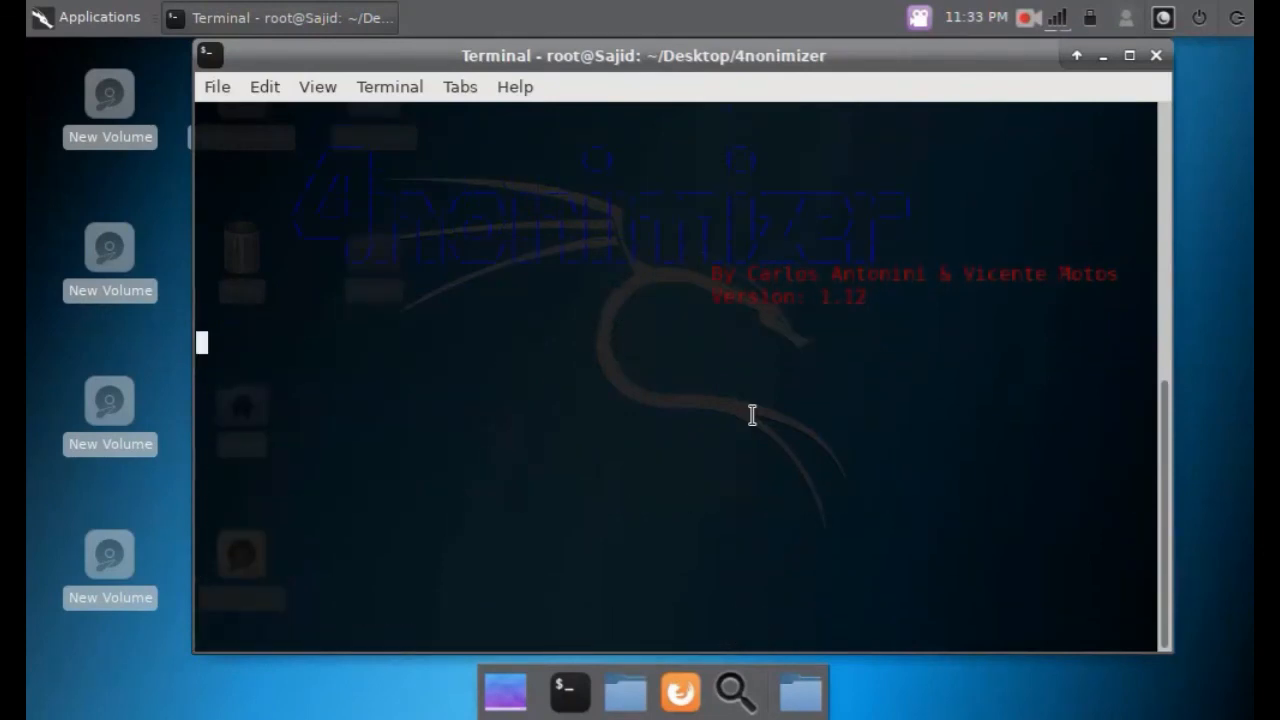
key("Return")
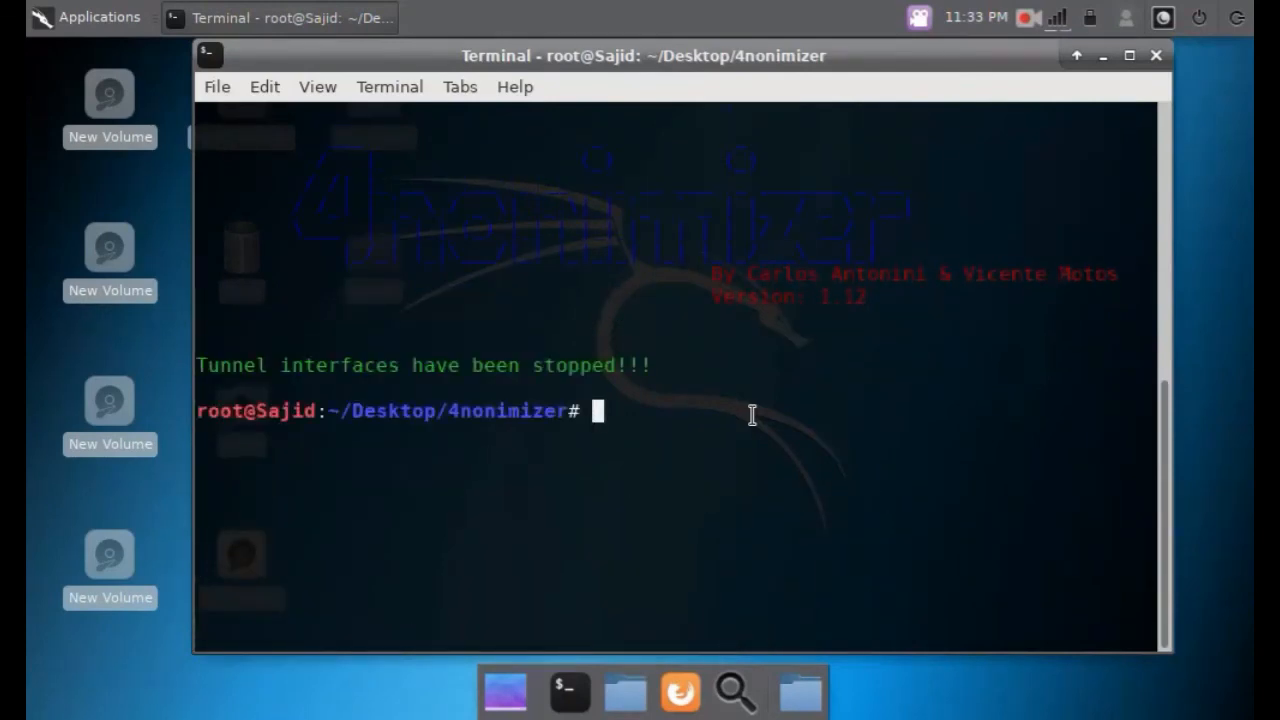